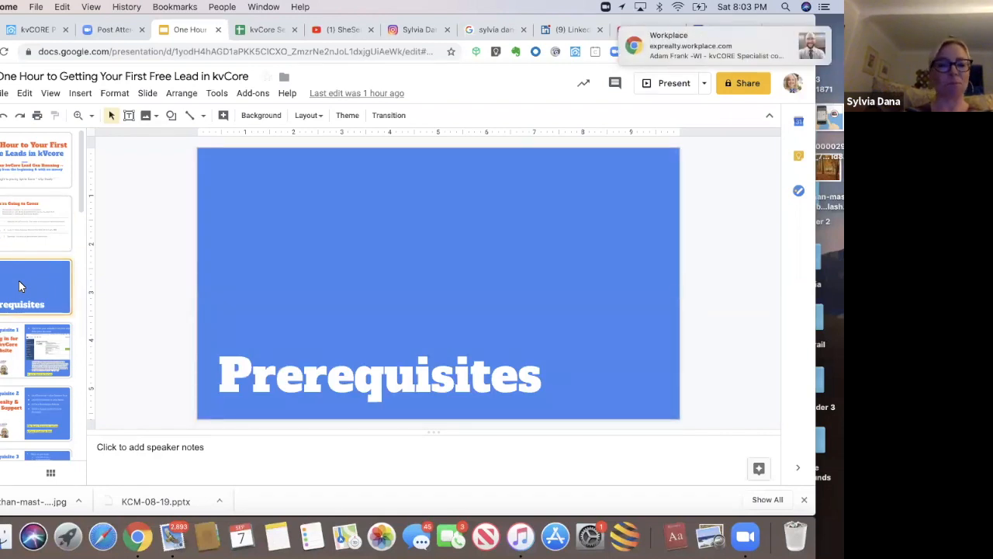
Step: Show the Prerequisite 1 slide on opting in for your kvCore website
left_click(37, 351)
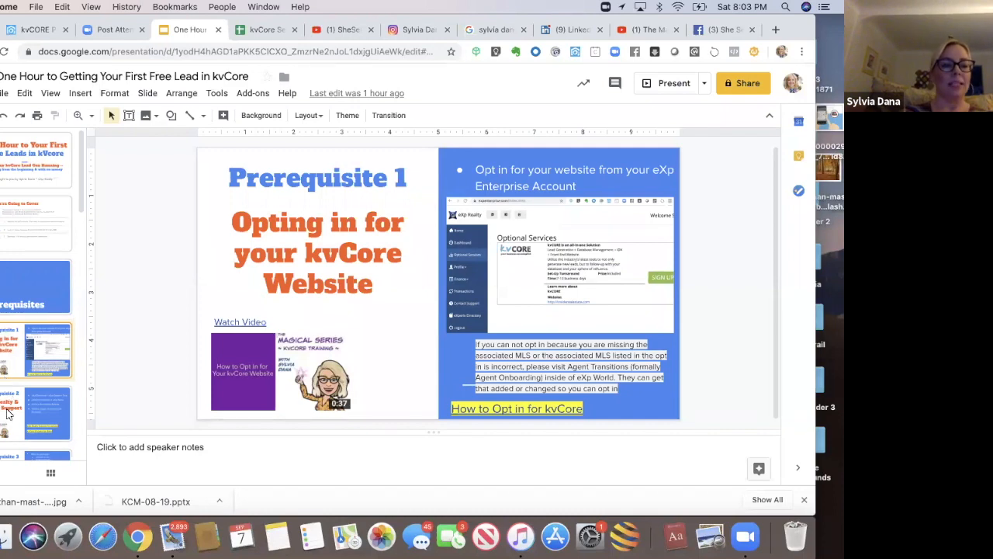
Step: Show the Prerequisite 2 slide on eXp Realty and kvCore support
left_click(38, 413)
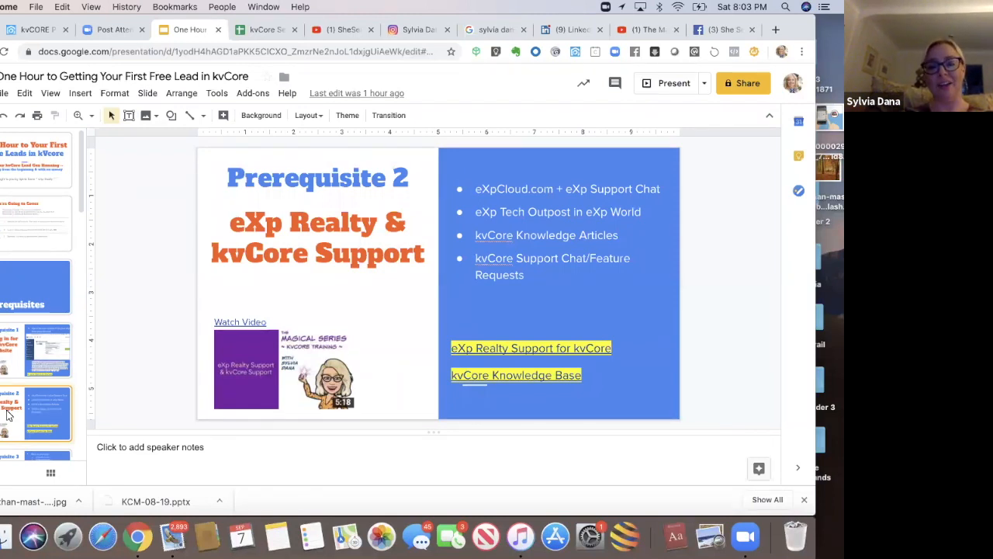
mouse_move(39, 403)
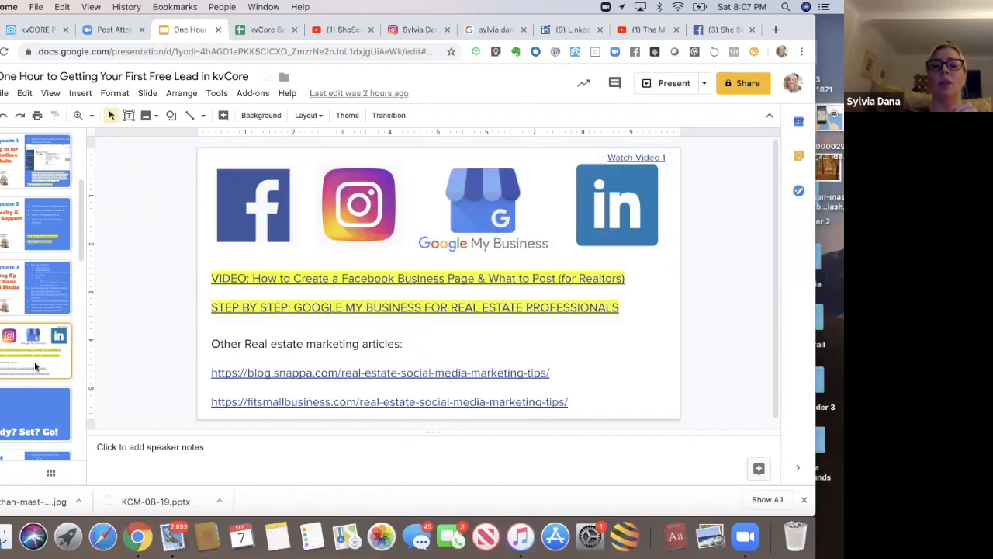
mouse_move(523, 211)
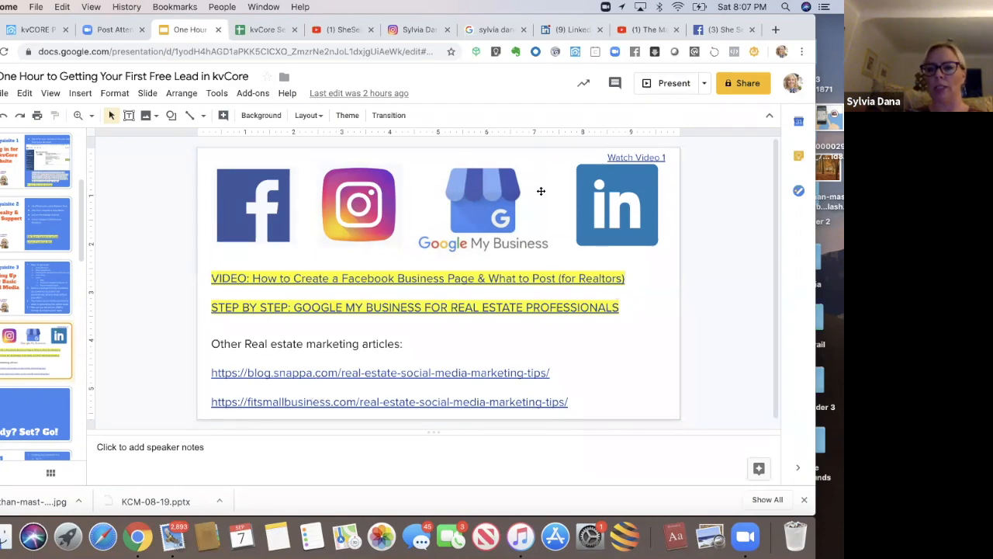
Step: Switch from the social media slide to the She Sells GR Facebook business page
left_click(725, 30)
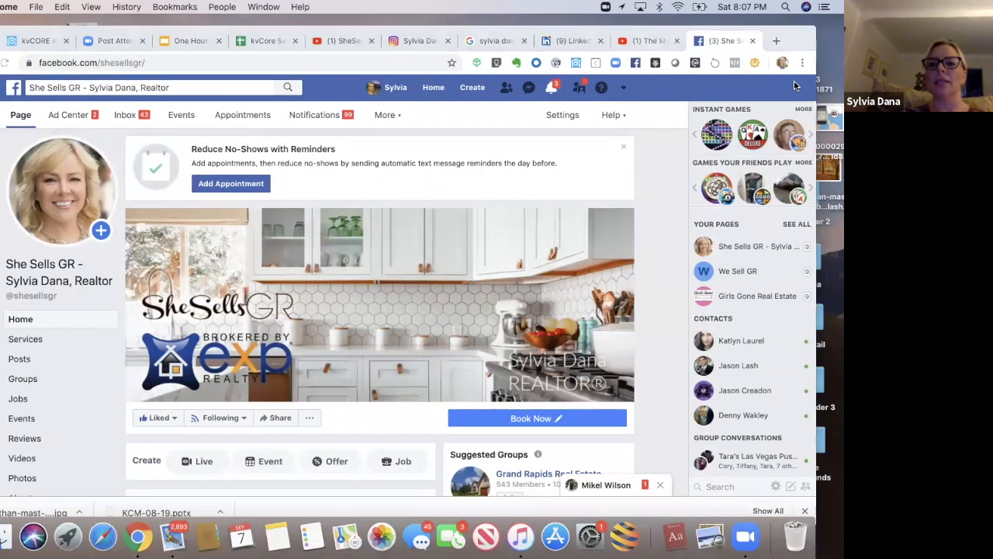
Step: Switch to LinkedIn and show the presenter's own profile via Me > View profile
left_click(571, 40)
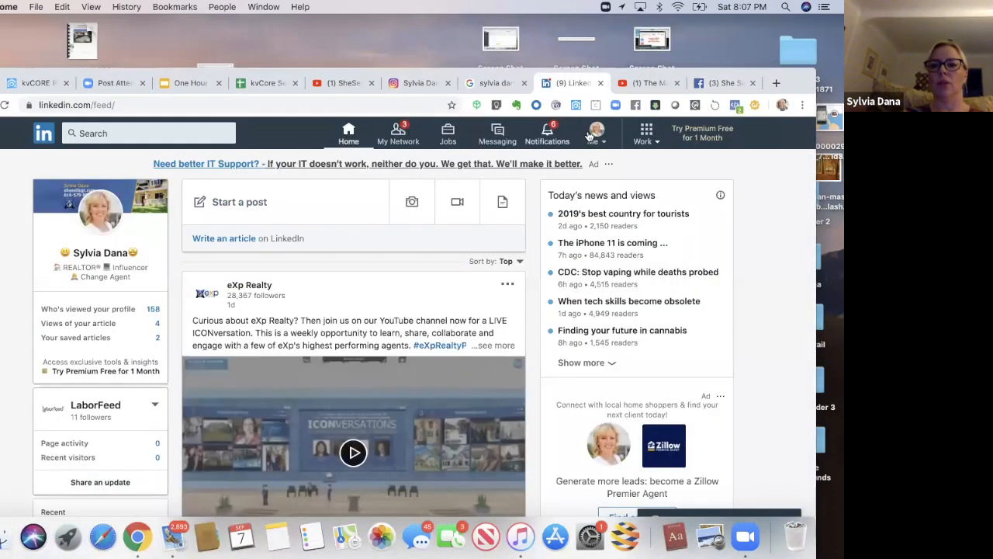
left_click(596, 134)
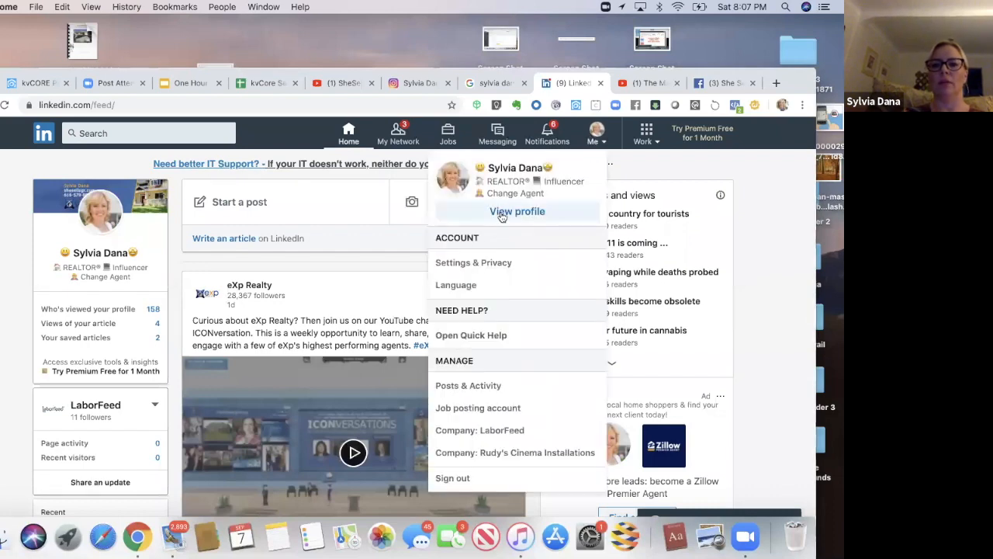
left_click(515, 211)
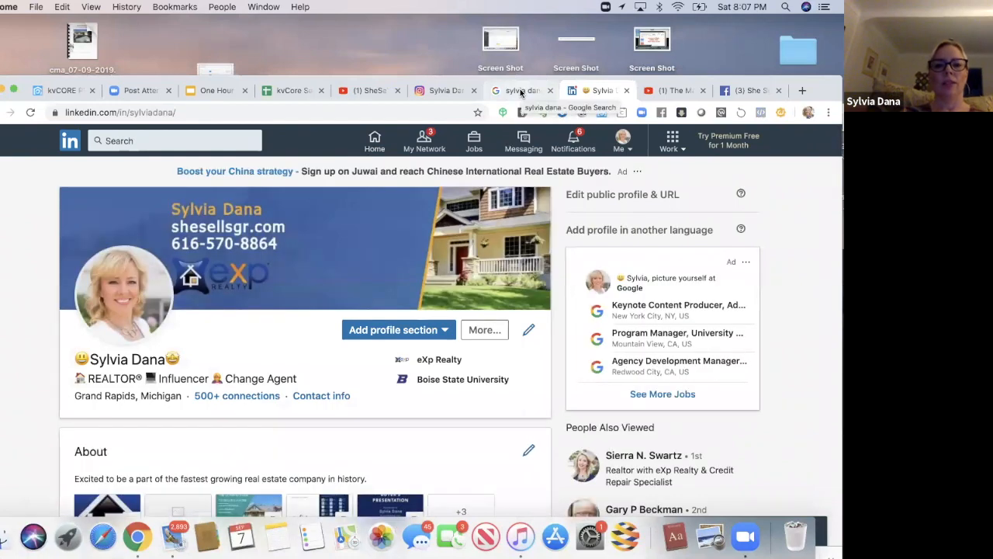
Step: Show the Google results for the presenter, scrolling through the SheSellsGR business panel and reviews
left_click(519, 90)
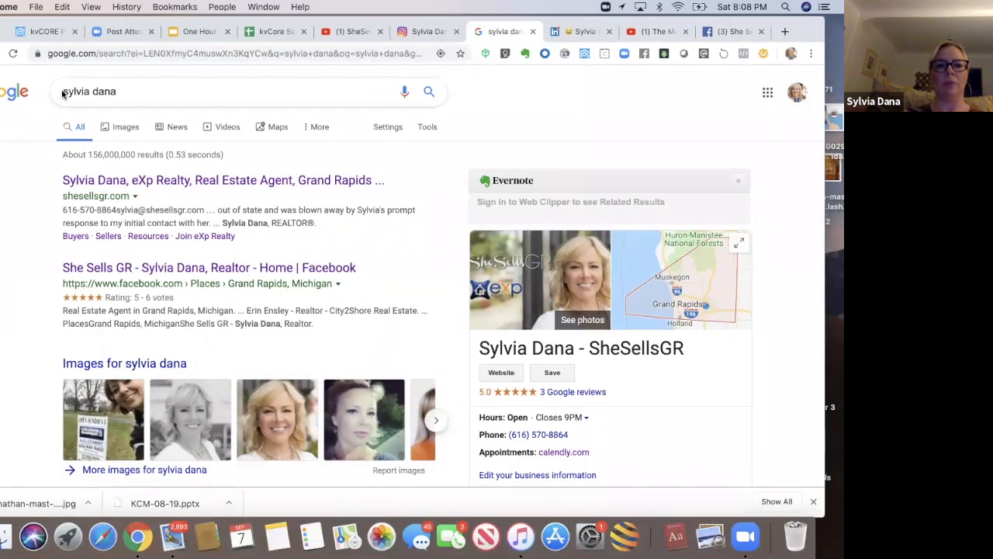
mouse_move(422, 261)
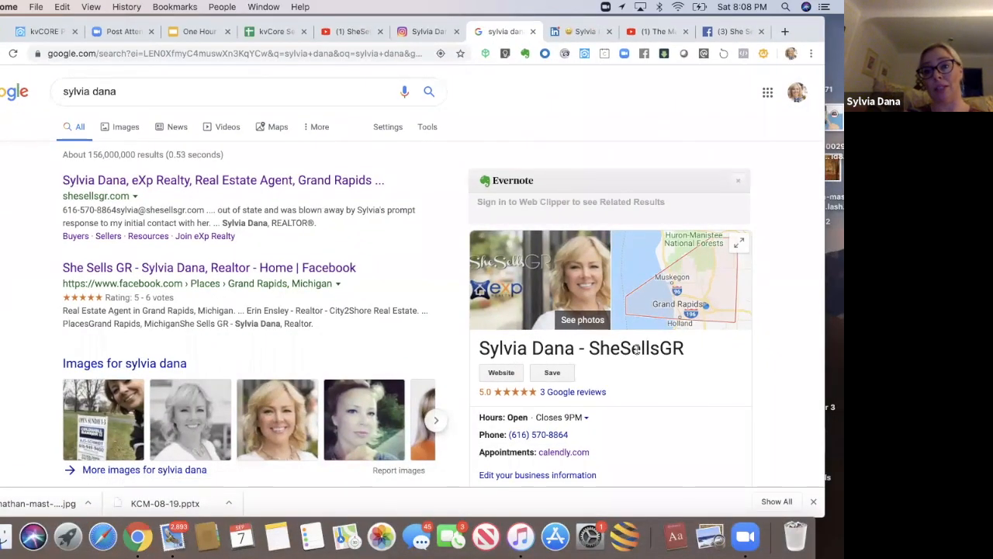
mouse_move(428, 264)
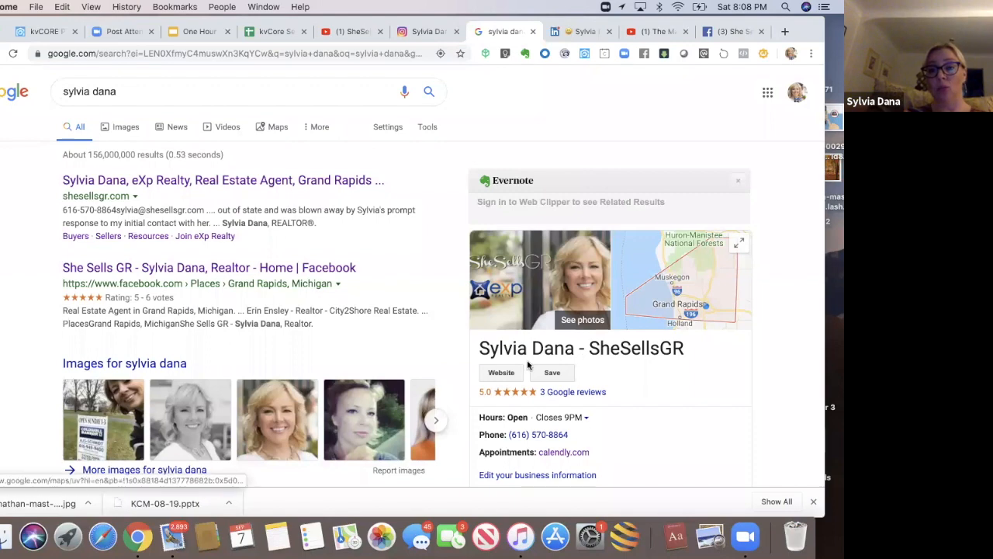
scroll("down", 3)
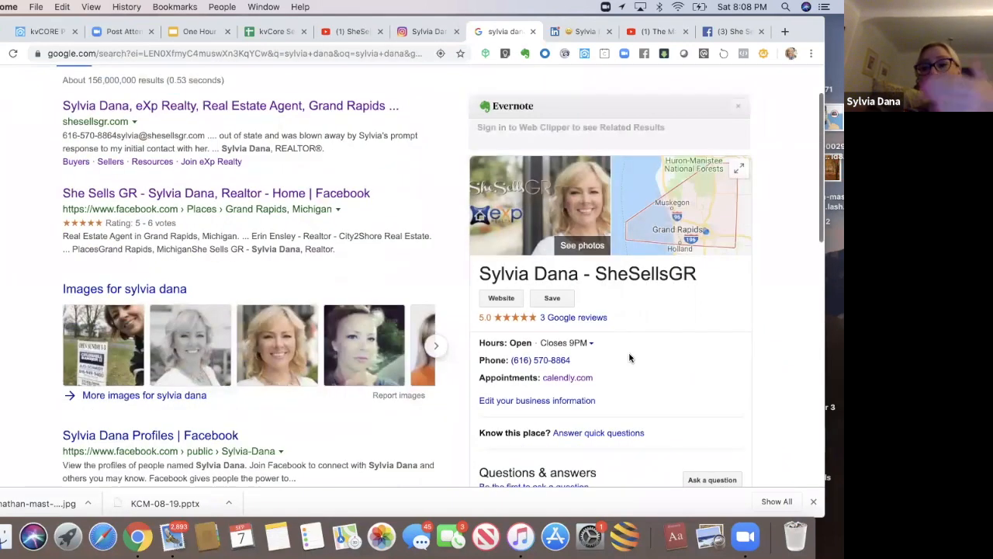
scroll("down", 3)
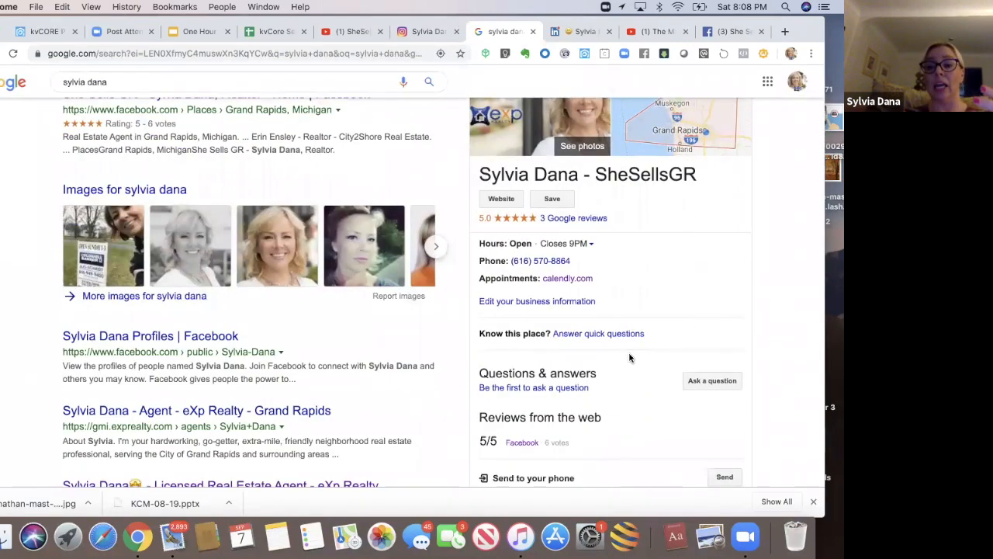
scroll("down", 3)
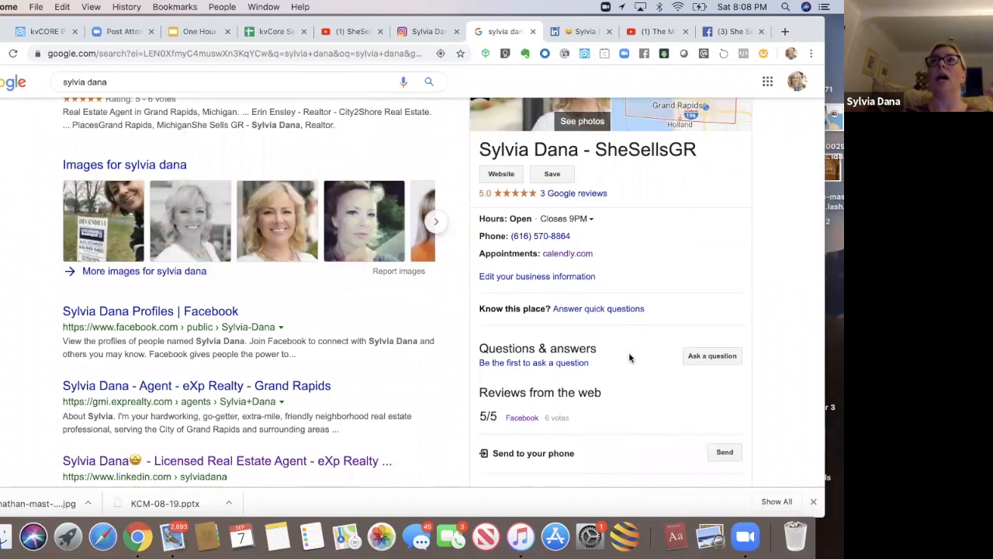
scroll("down", 3)
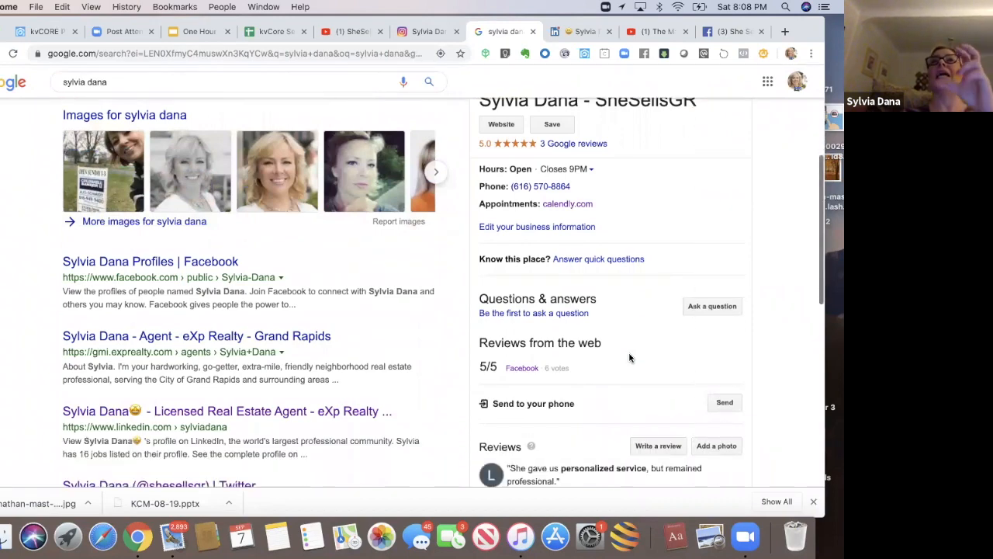
scroll("down", 3)
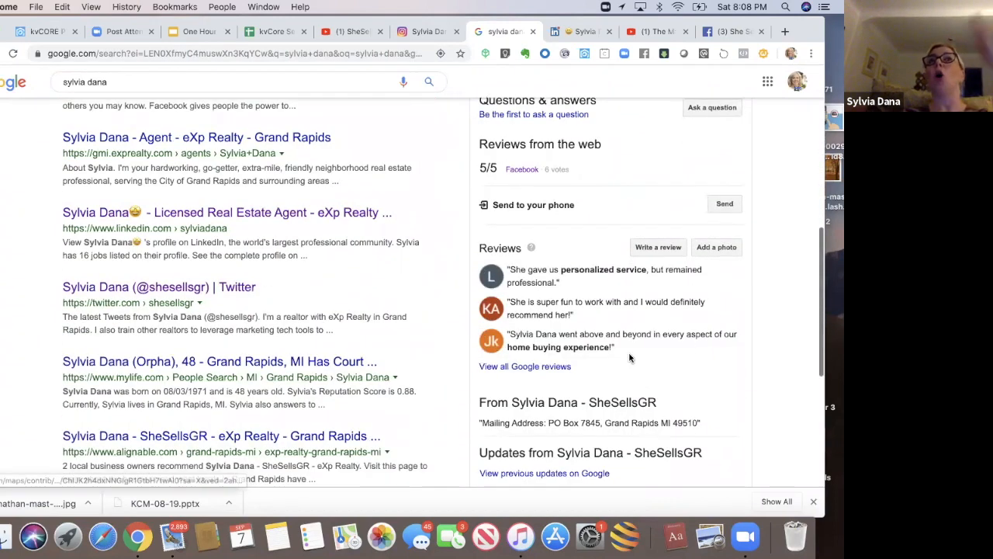
scroll("down", 3)
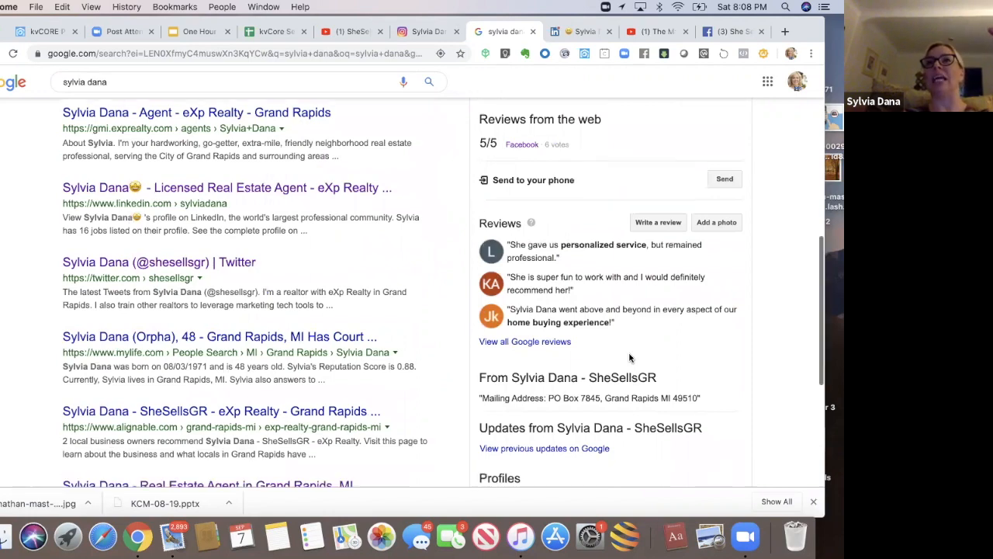
Step: Show the shesellsgr Instagram profile and browse down its grid of event and conference posts
left_click(425, 31)
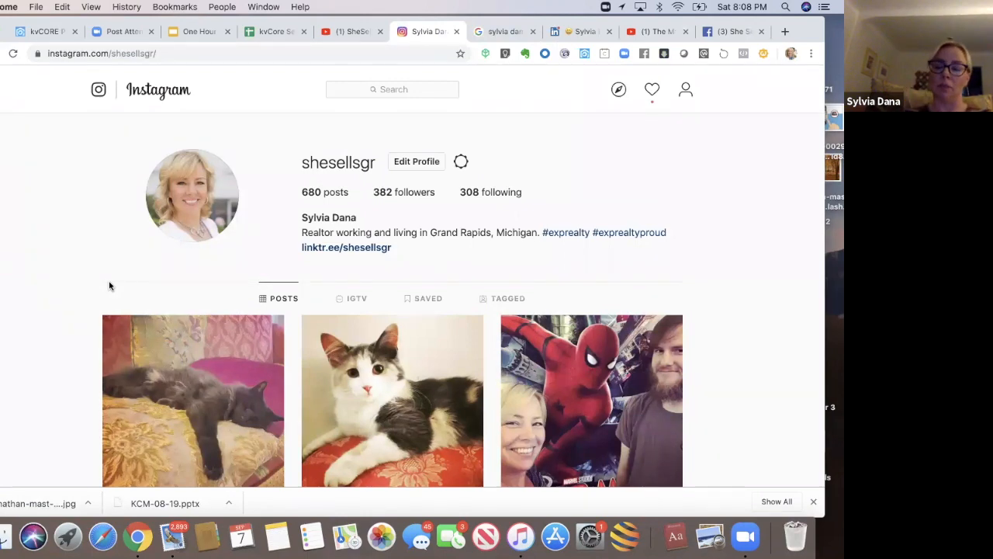
scroll("down", 3)
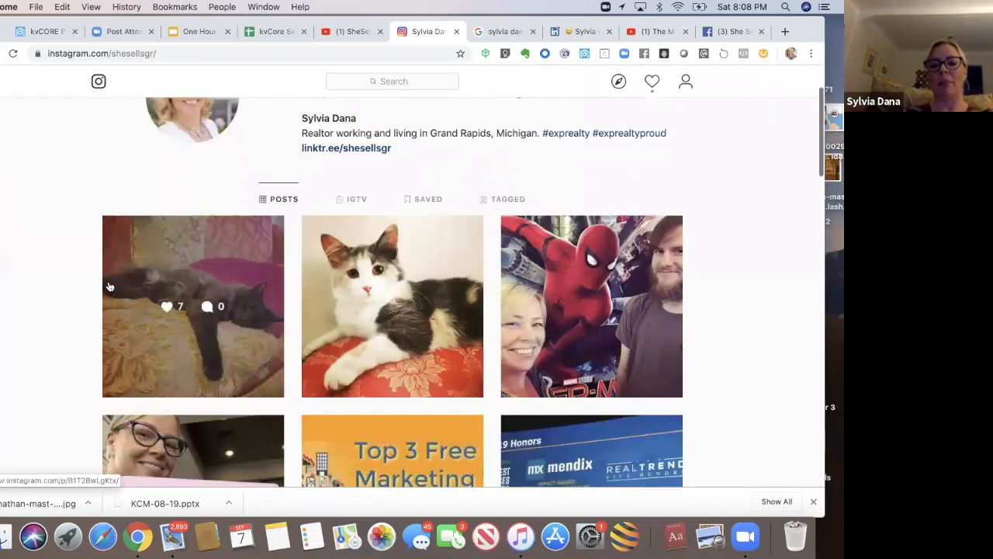
scroll("down", 3)
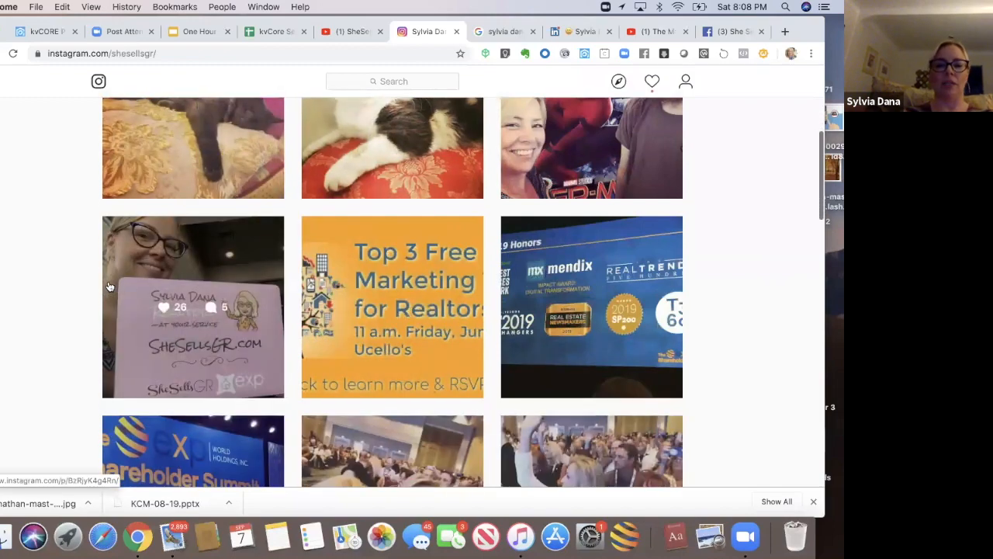
scroll("down", 3)
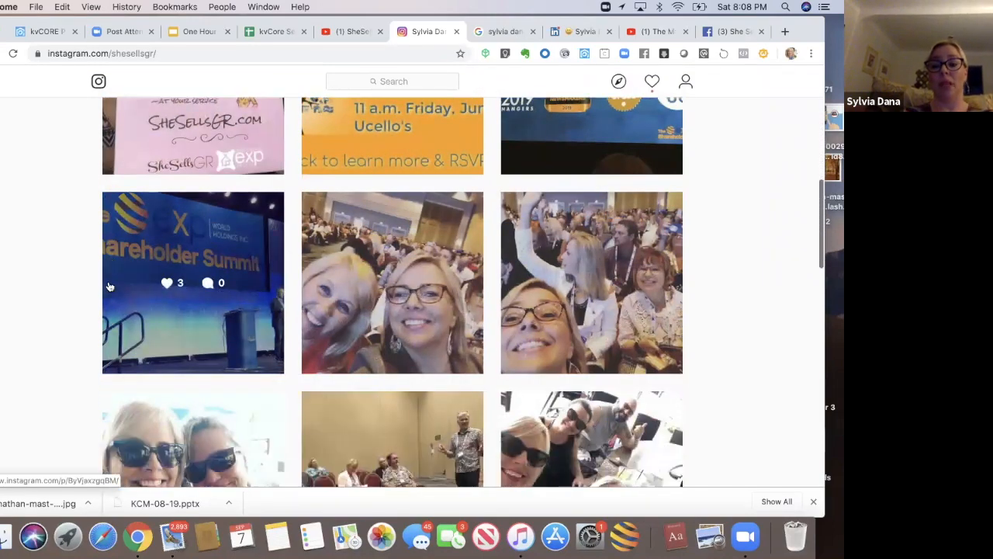
scroll("down", 3)
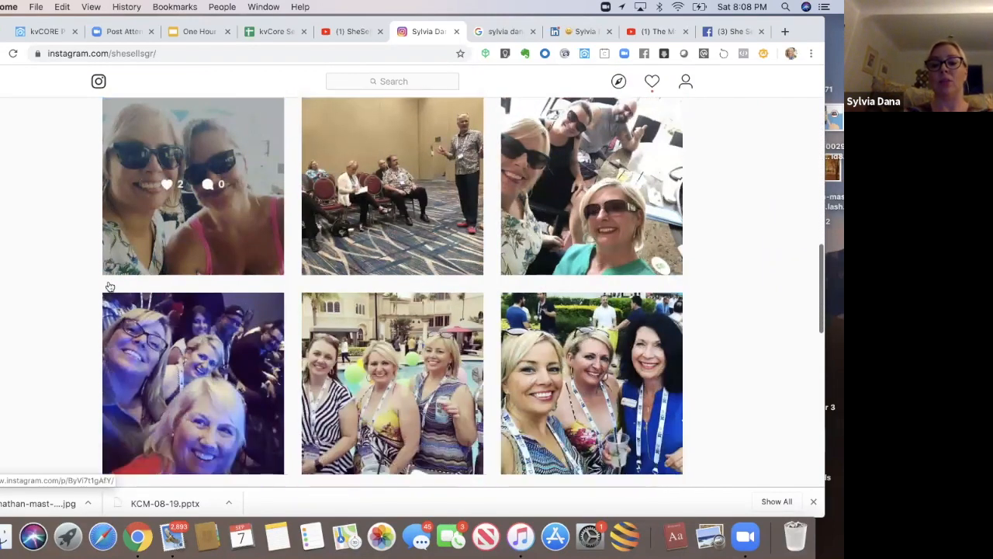
scroll("down", 3)
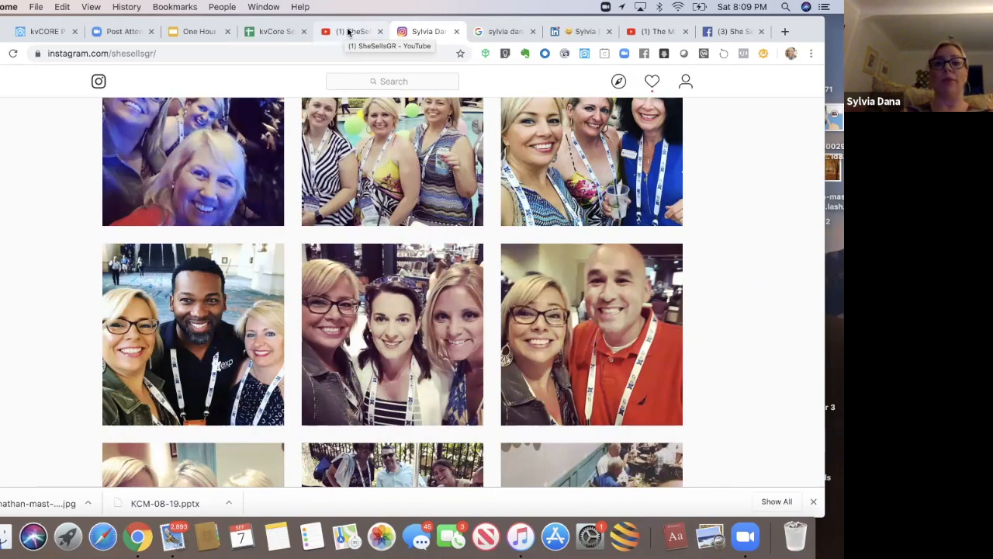
Step: Browse the SheSellsGR YouTube channel, then return to the social media marketing slide
left_click(349, 31)
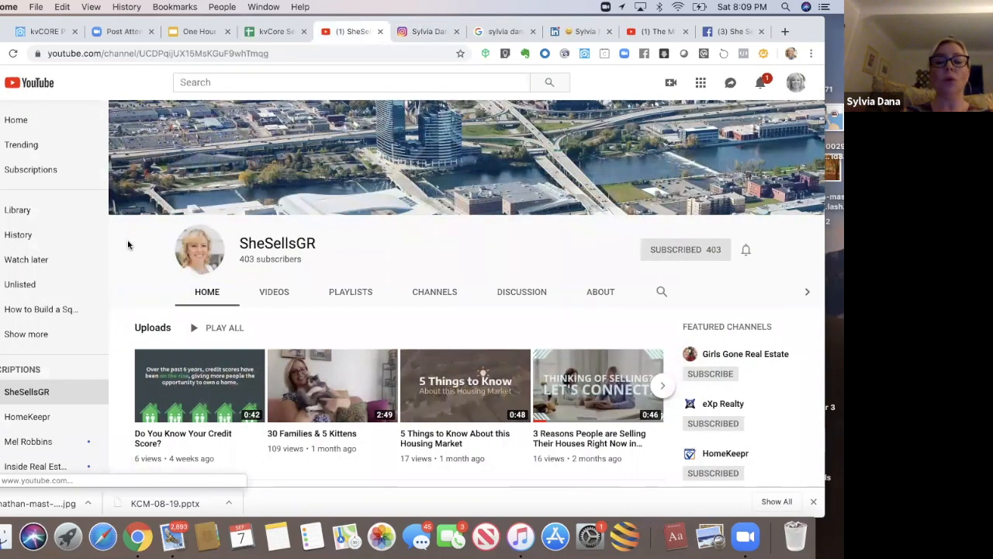
scroll("down", 3)
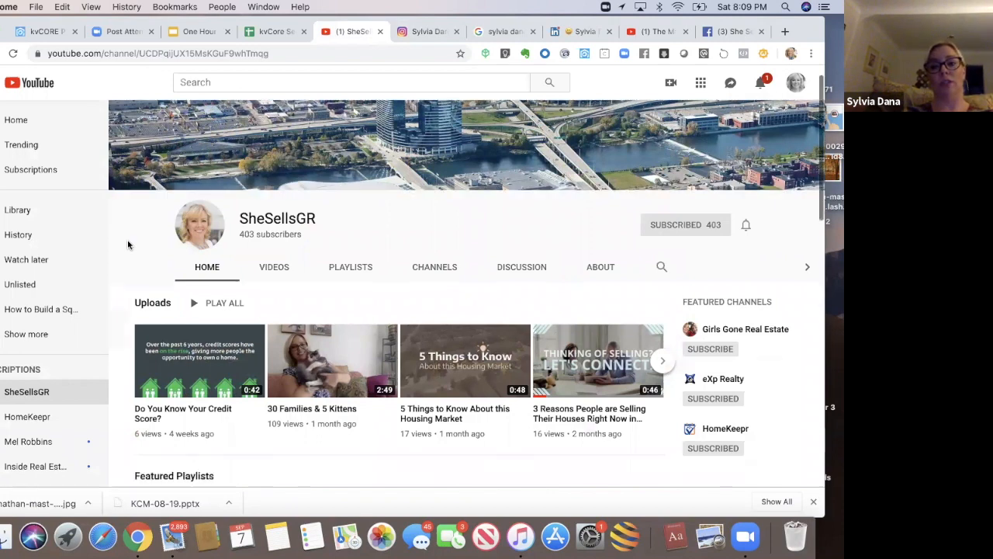
scroll("down", 3)
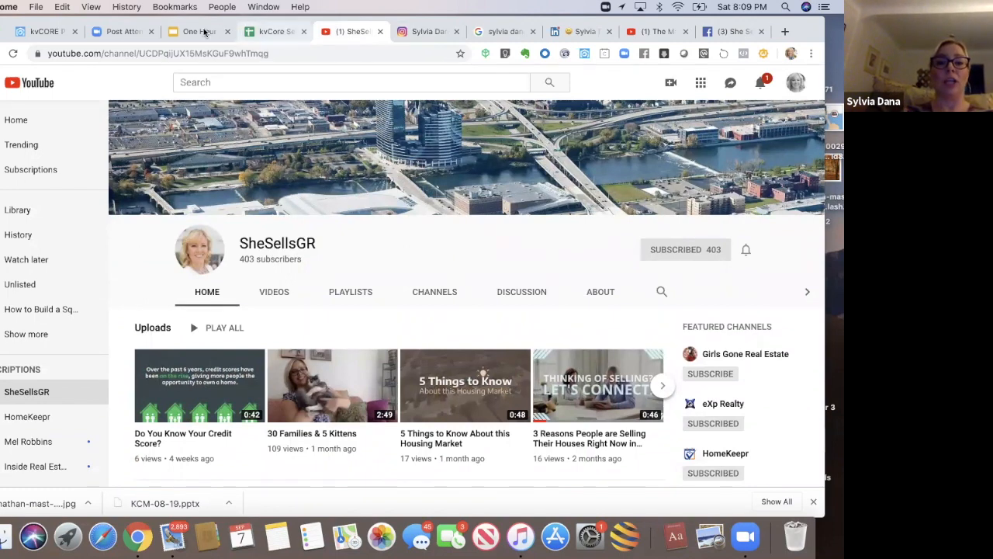
left_click(197, 31)
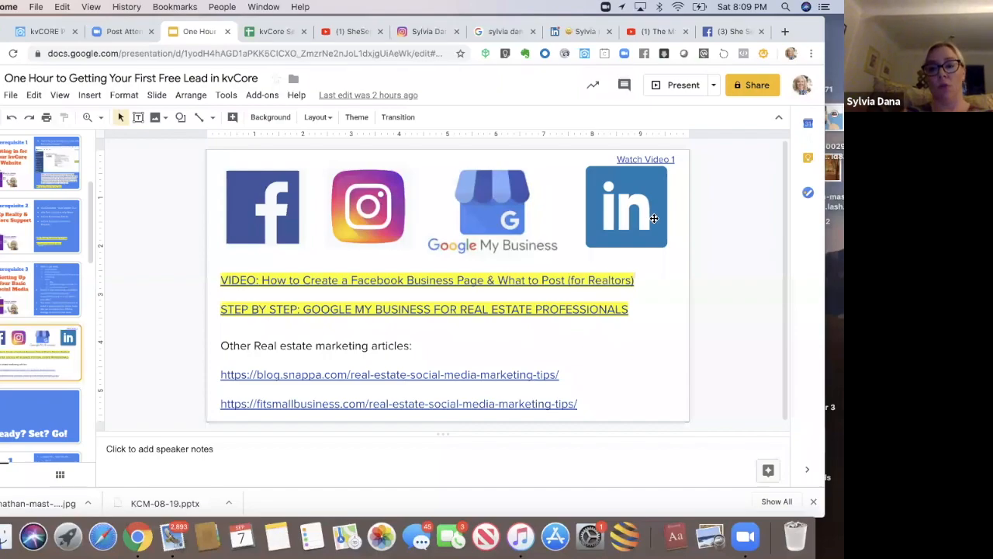